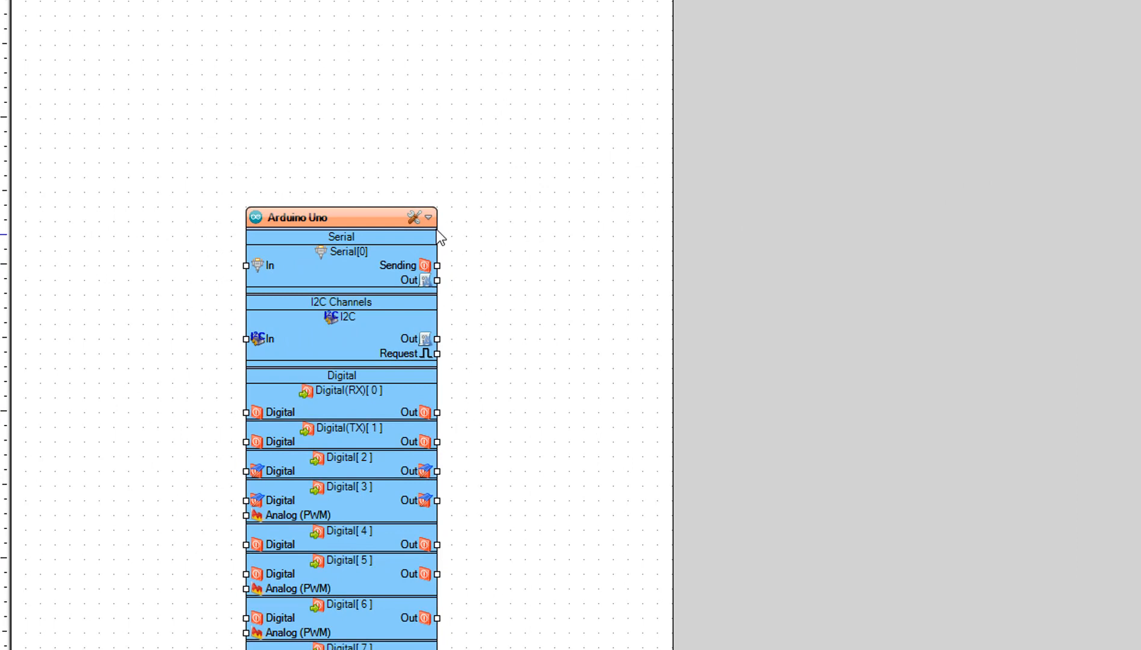
# Select Arduino Uno as the board type for the diagram
pyautogui.click(418, 217)
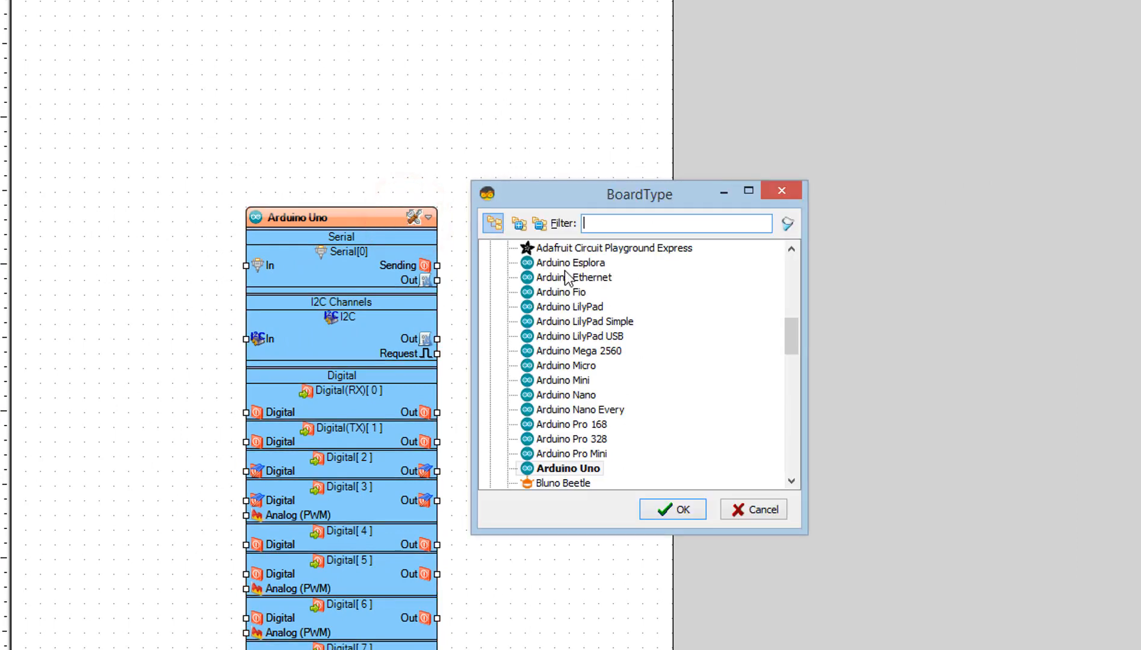
pyautogui.click(576, 469)
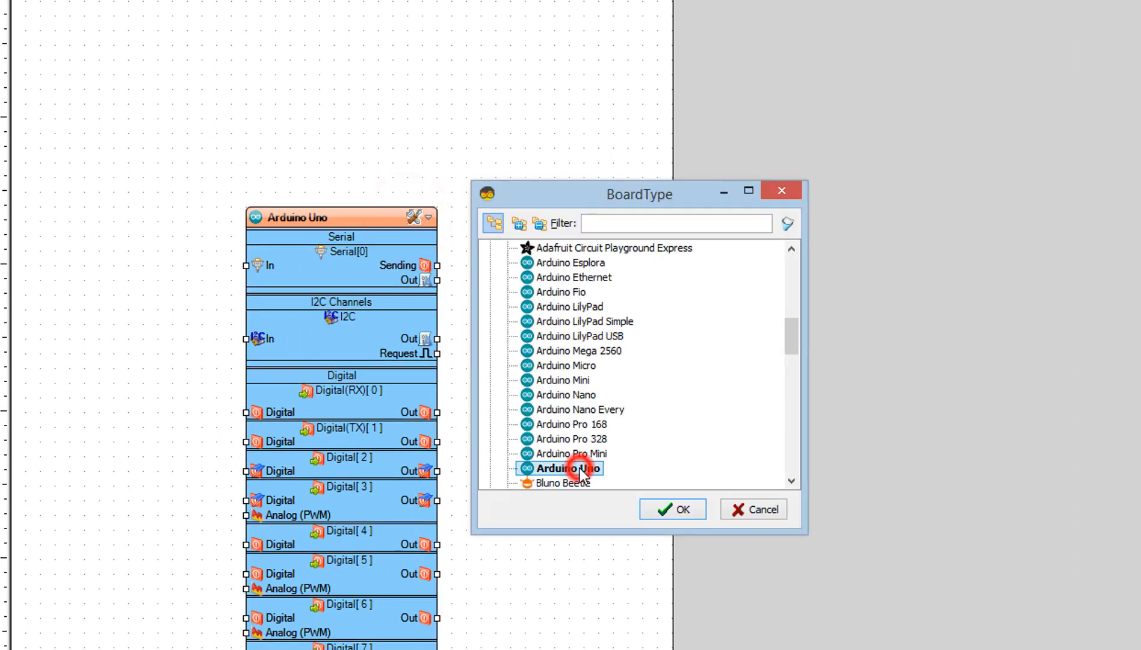
pyautogui.click(672, 509)
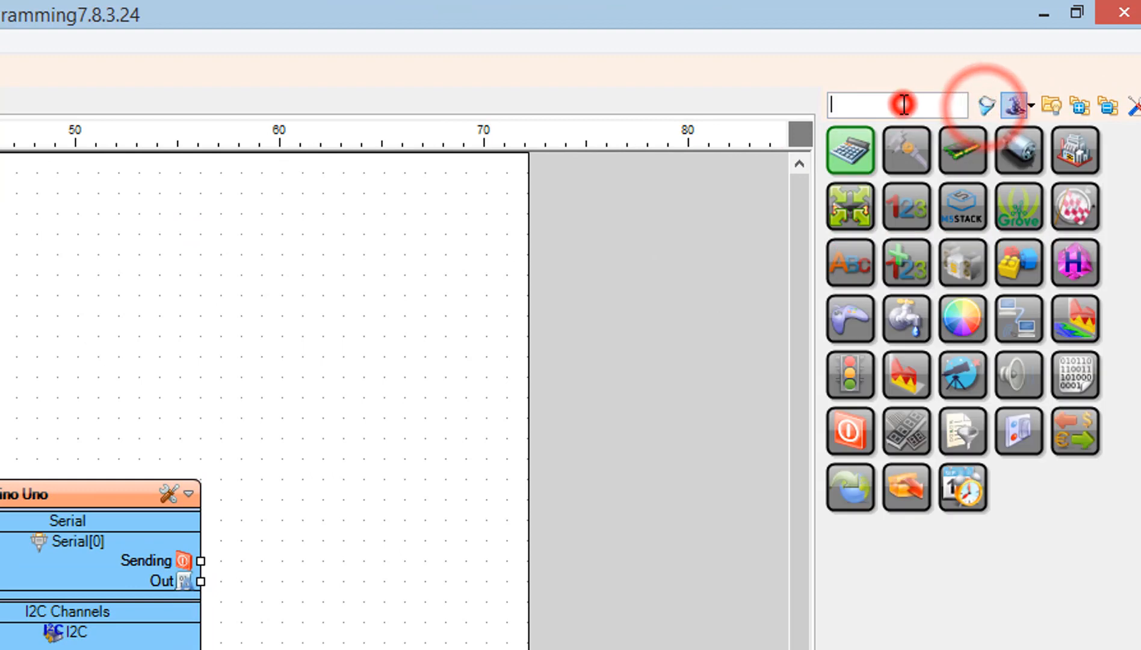
# Add a Pulse Generator from the palette onto the canvas beside MultiplyByValue1 and select it
pyautogui.write('pulse gener')
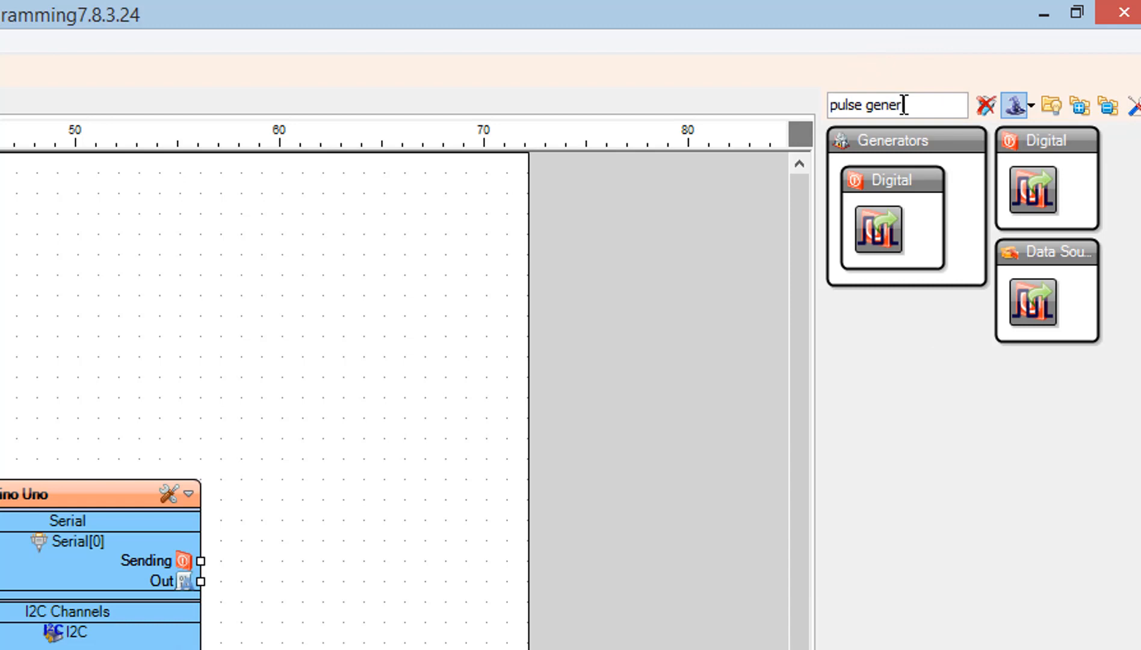
pyautogui.write('ator')
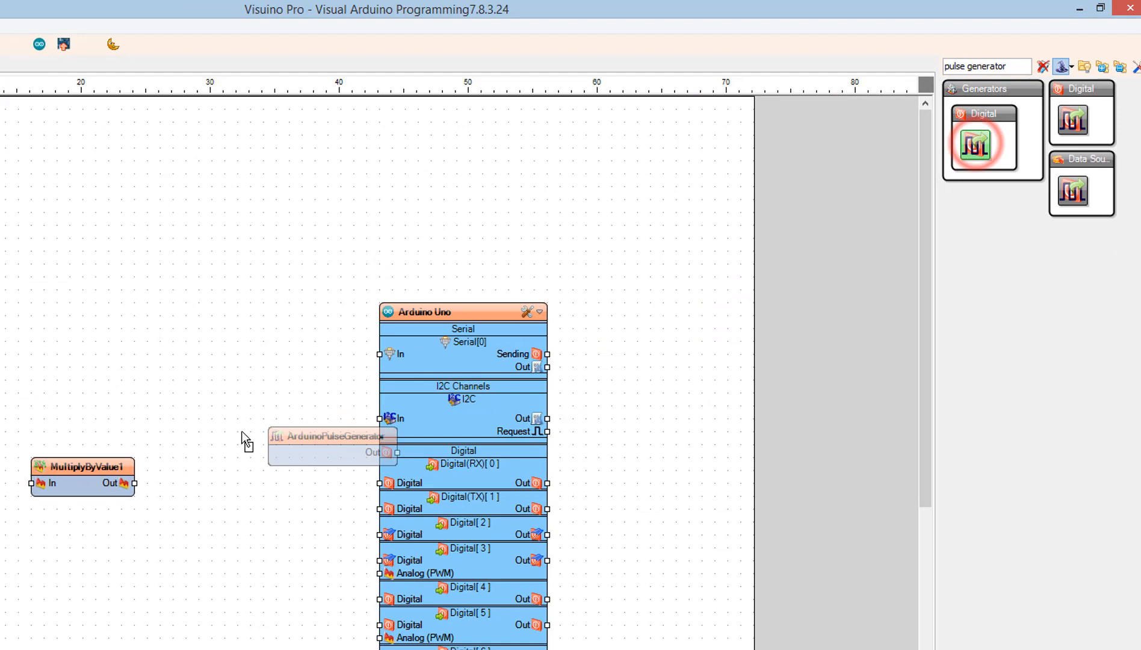
pyautogui.moveTo(981, 140); pyautogui.dragTo(224, 466)
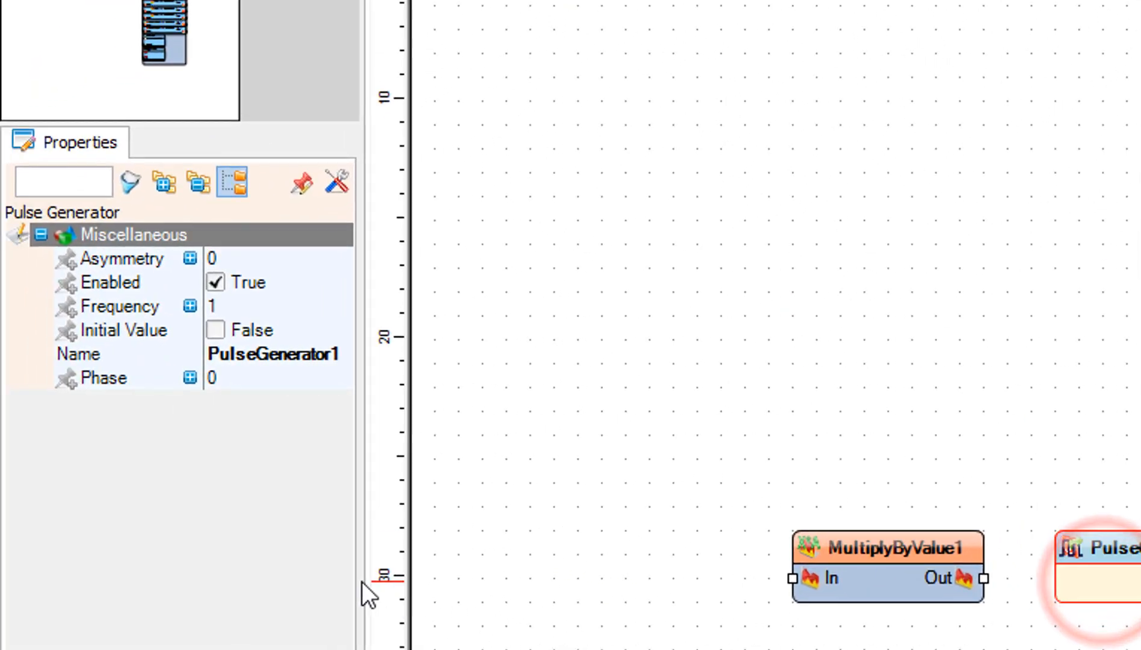
pyautogui.click(120, 306)
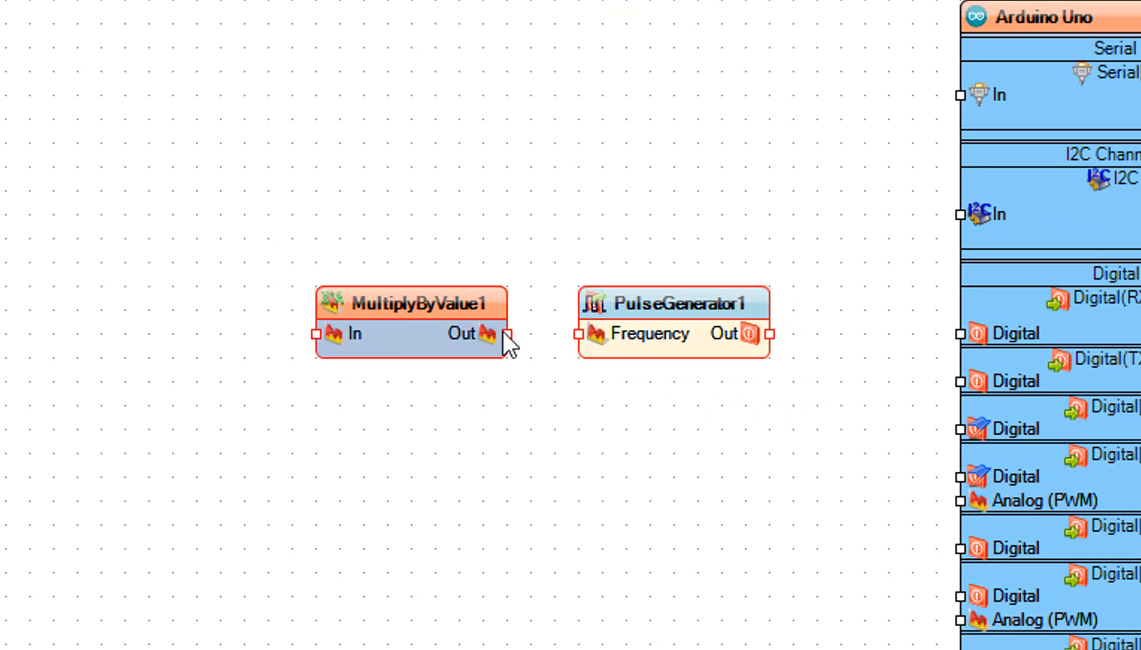
# Wire MultiplyByValue1's Out into PulseGenerator1's Frequency input
pyautogui.moveTo(493, 334); pyautogui.dragTo(582, 334)
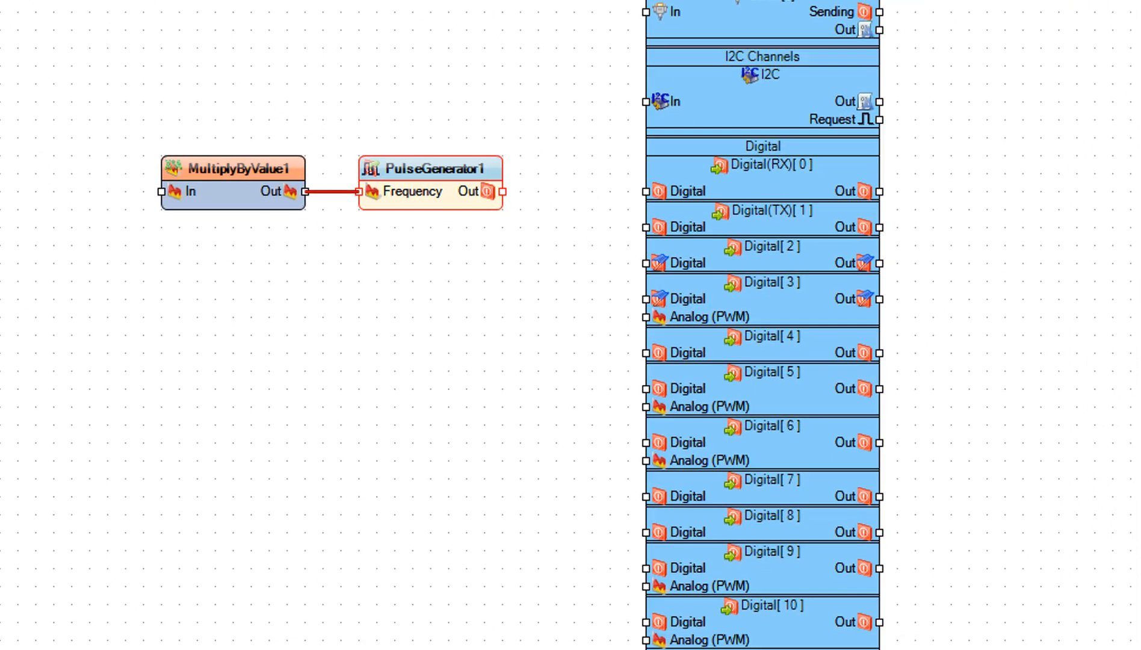
pyautogui.scroll(-3)
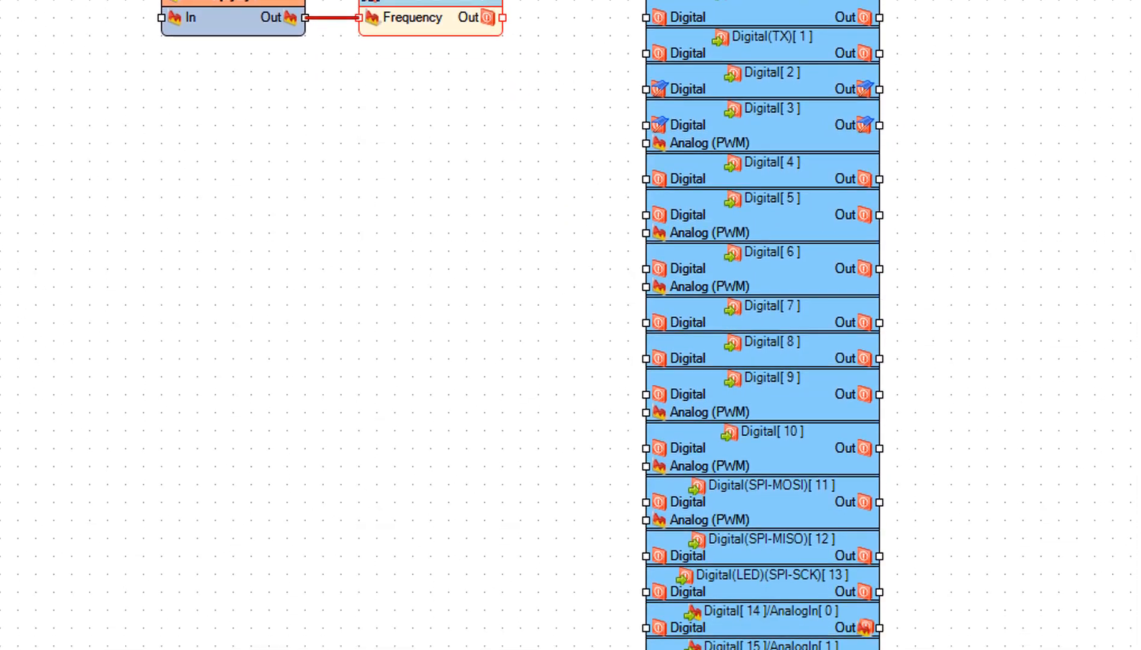
pyautogui.scroll(-3)
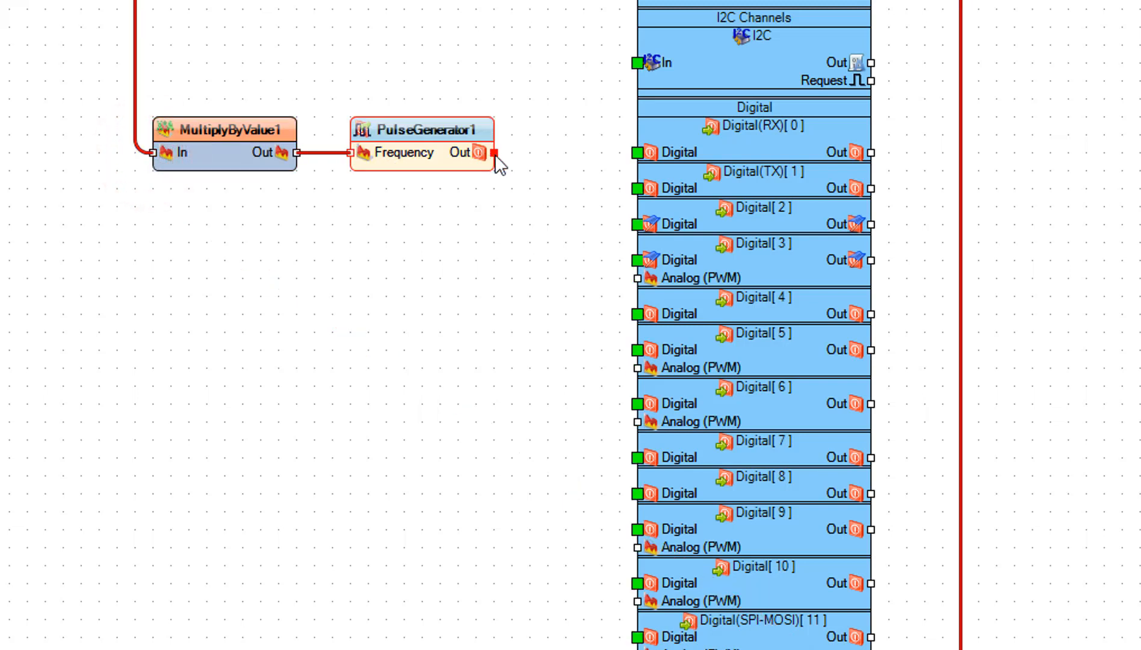
# Wire PulseGenerator1's Out to the Arduino Uno's Digital[7] input
pyautogui.moveTo(495, 153); pyautogui.dragTo(626, 441)
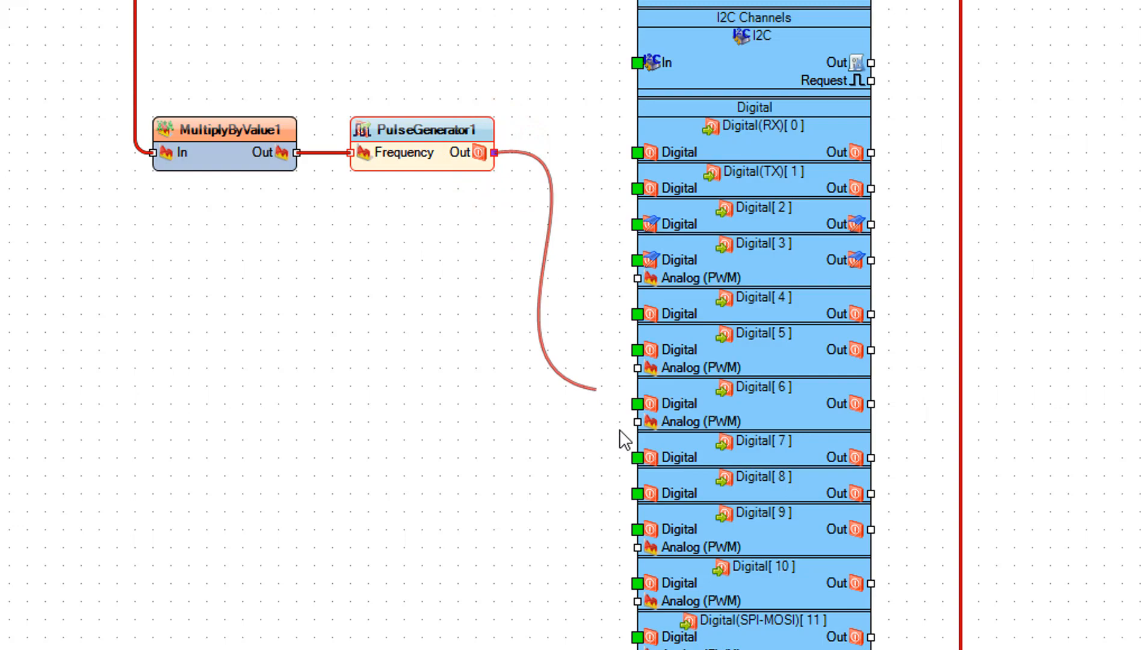
pyautogui.moveTo(495, 153); pyautogui.dragTo(640, 463)
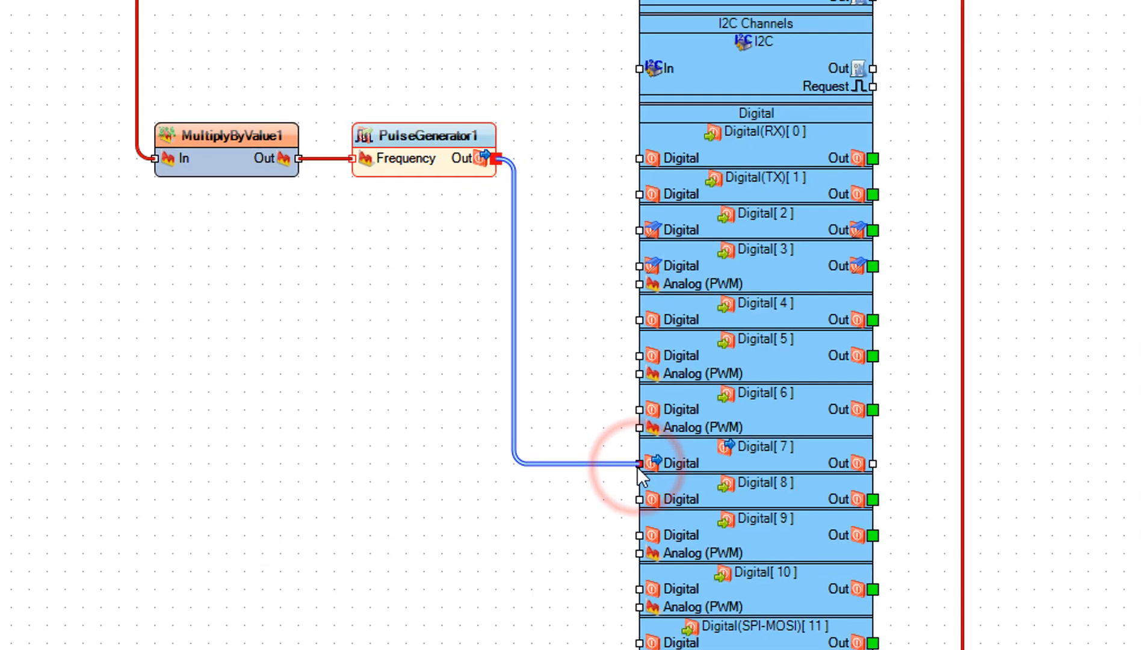